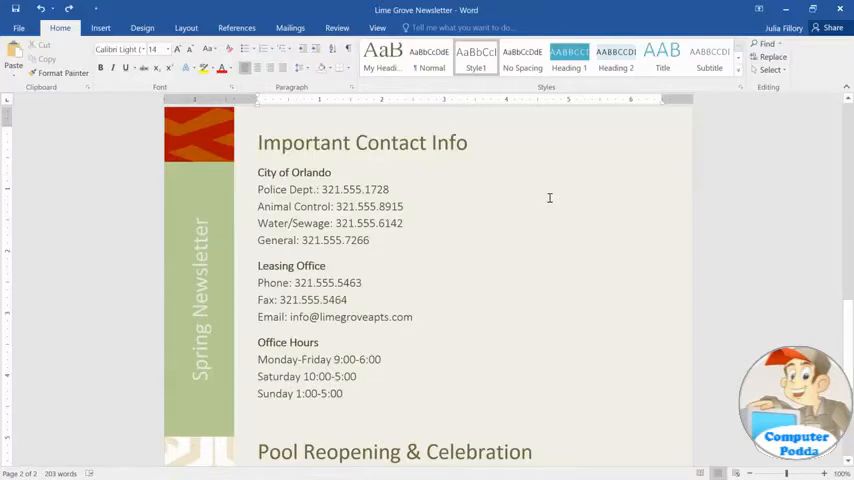
mouse_move(474, 228)
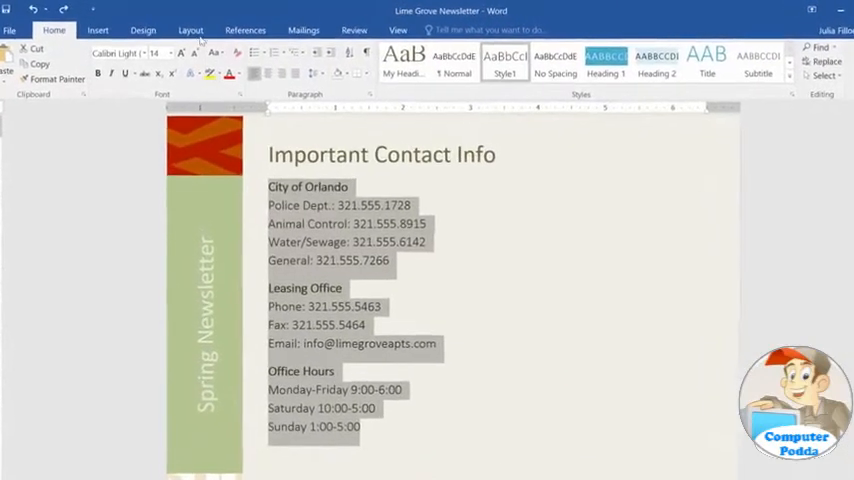
Split the contact info block into two columns via Layout > Columns > Two
left_click(190, 30)
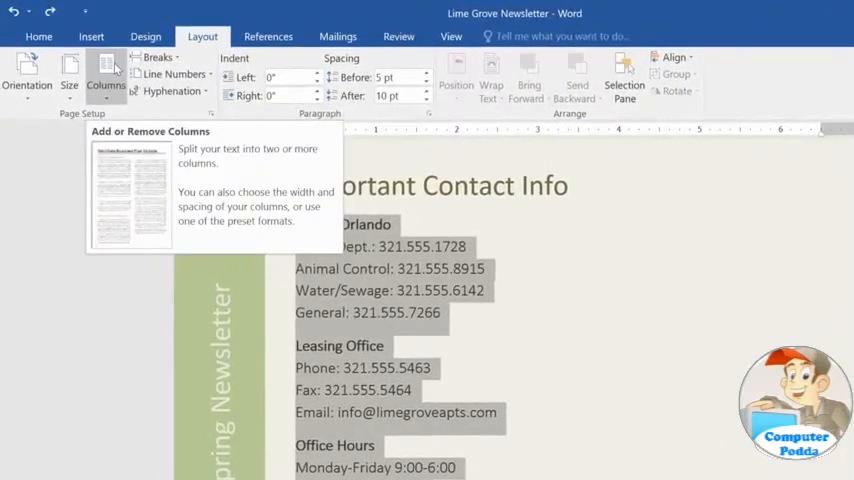
left_click(106, 72)
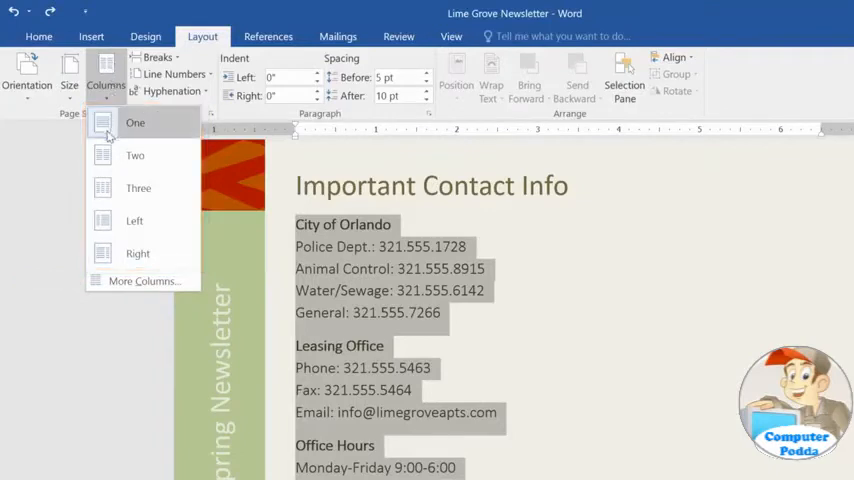
left_click(136, 156)
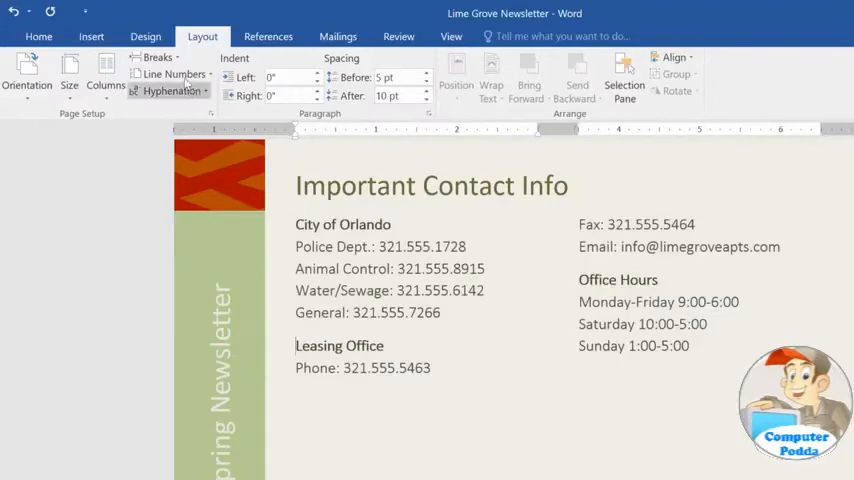
Bring up the Breaks list to insert a column break before 'Leasing Office'
left_click(156, 56)
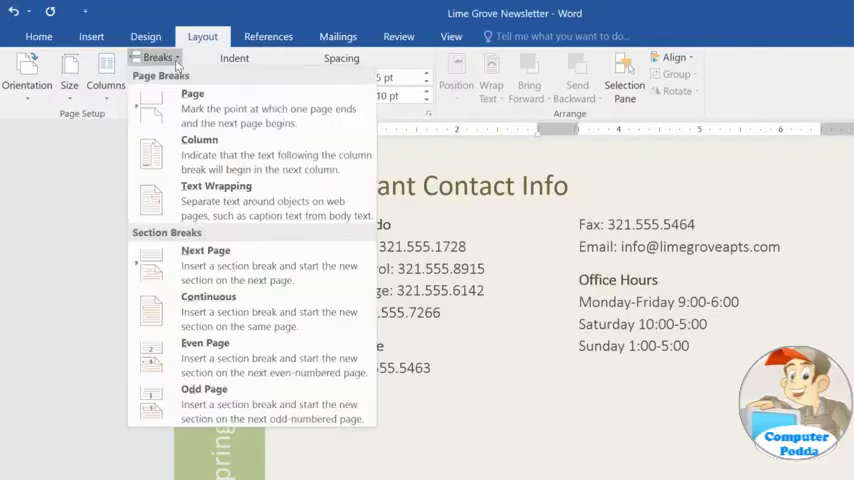
mouse_move(200, 150)
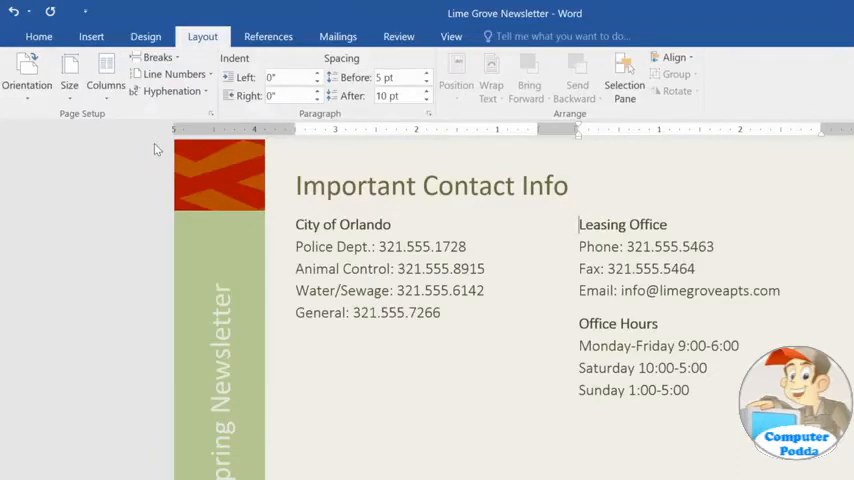
mouse_move(372, 162)
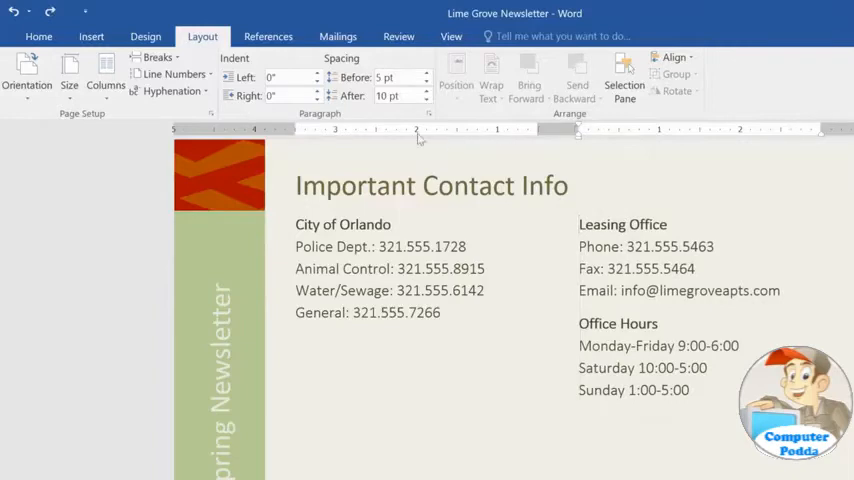
left_click(106, 76)
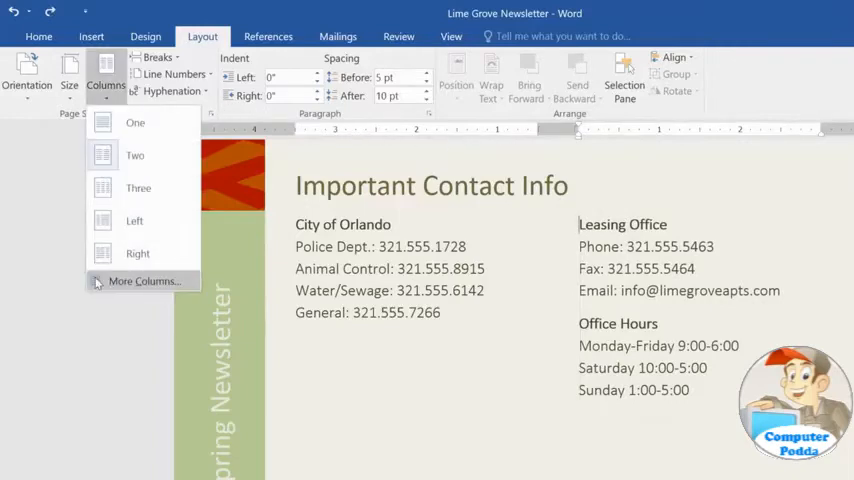
left_click(144, 280)
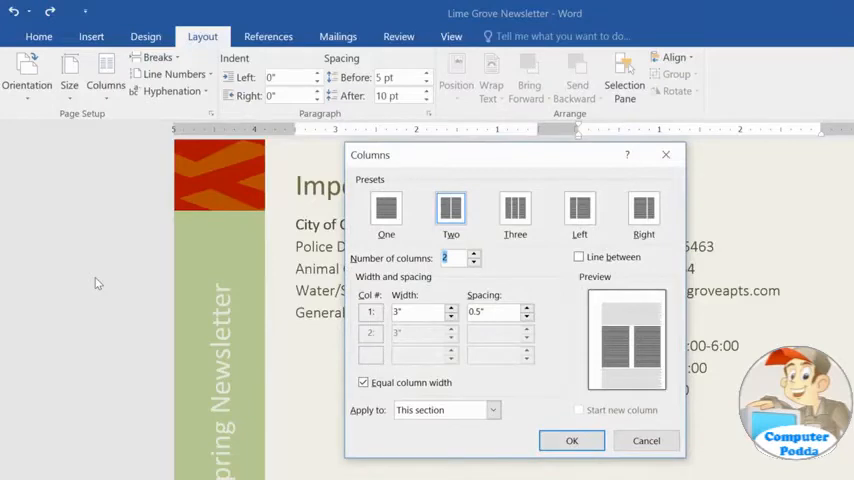
left_click(572, 440)
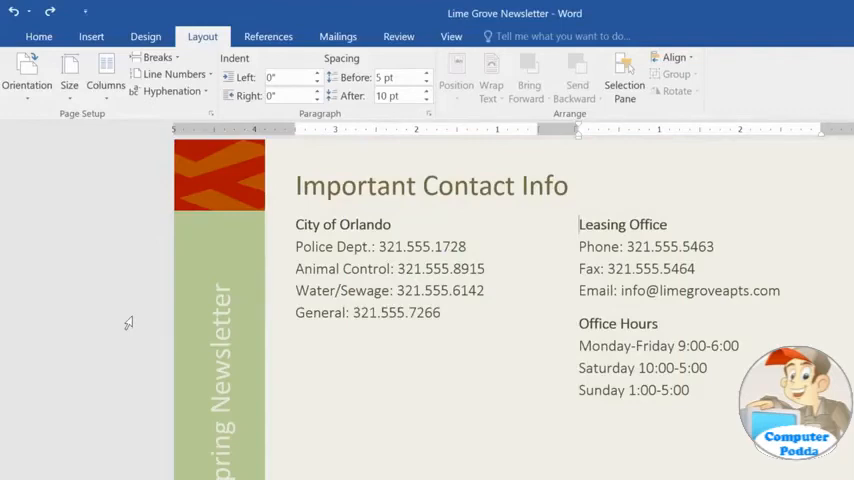
mouse_move(294, 224)
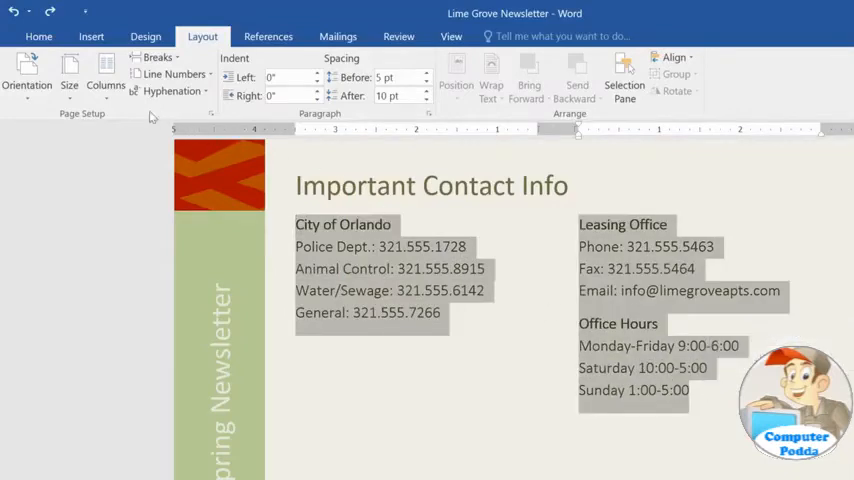
Bring up the Columns choices for the highlighted contact details
left_click(106, 76)
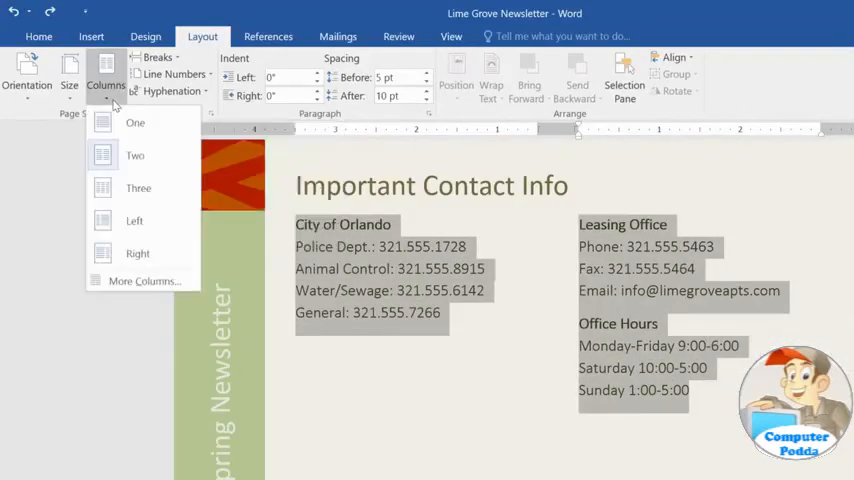
mouse_move(136, 122)
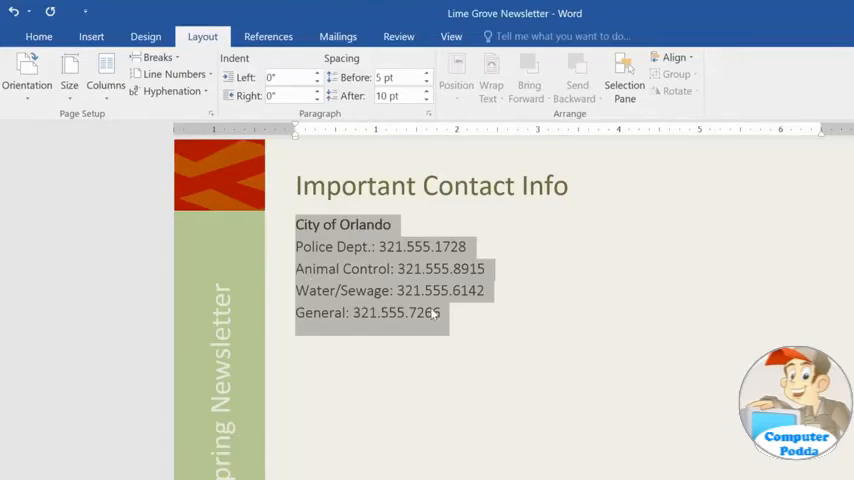
mouse_move(448, 318)
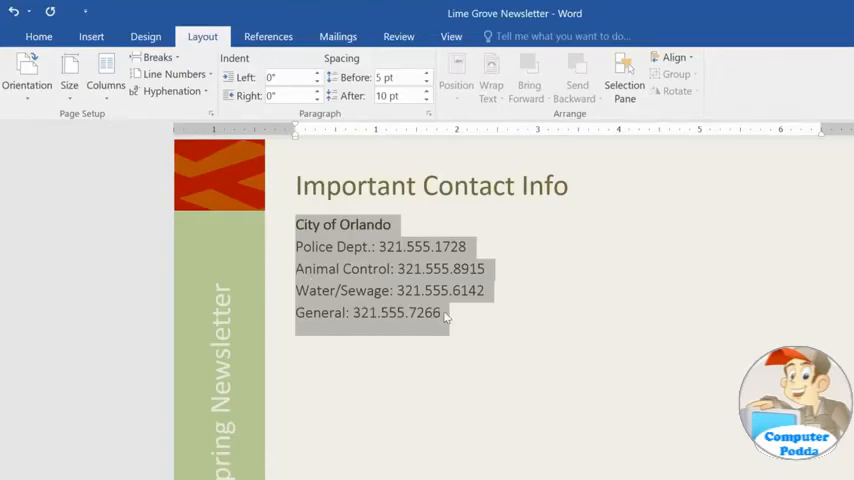
Place the cursor after 'General: 321.555.7266' to delete the column break
left_click(444, 312)
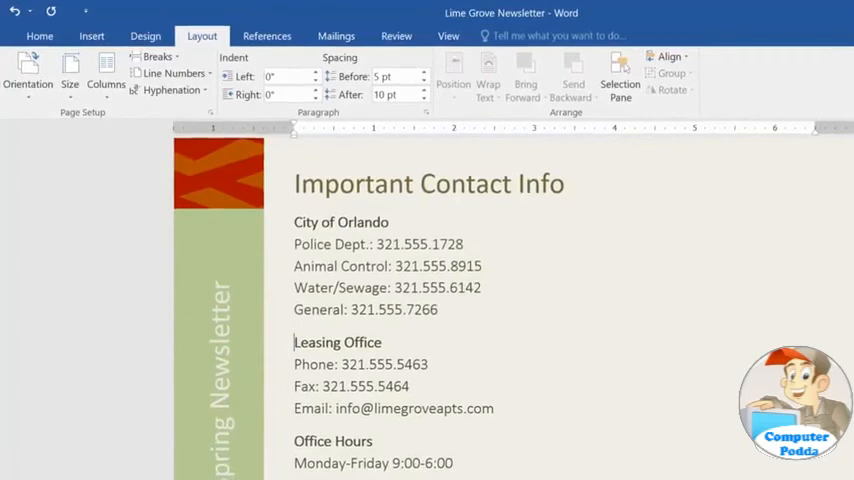
scroll("down", 3)
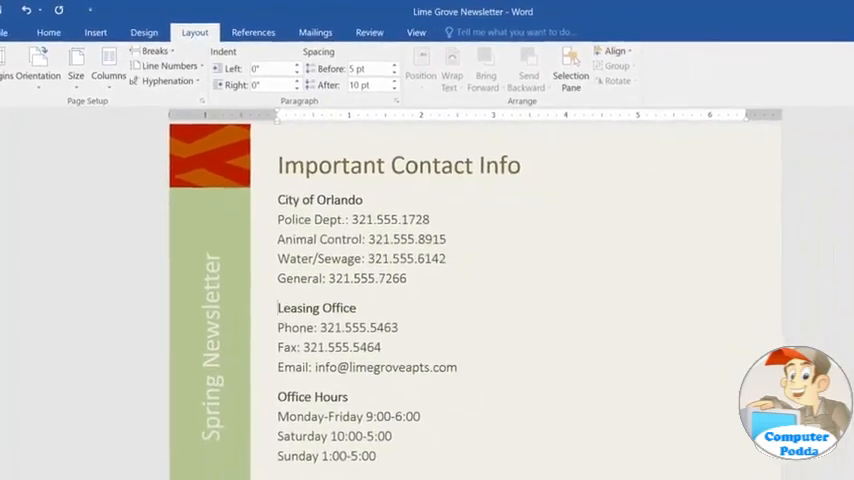